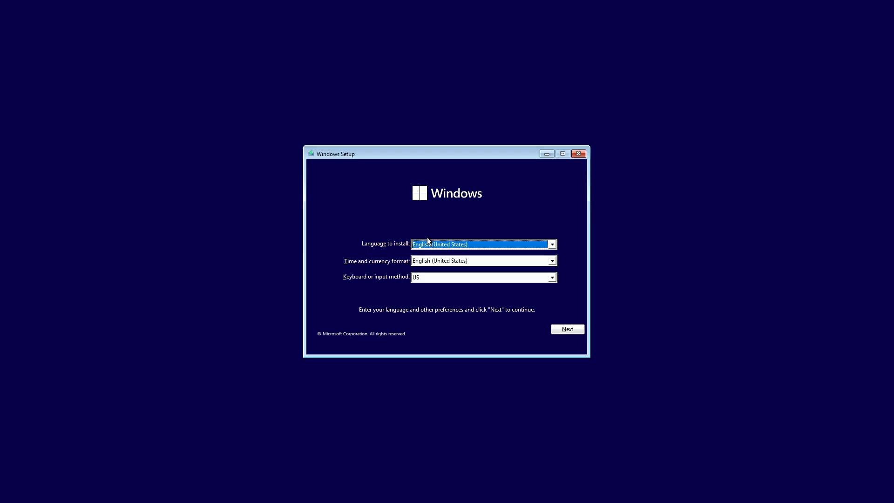
Start a Windows install with no product key, choosing Windows 11 Home and accepting the license
{"action": "left_click", "coordinate": [567, 329]}
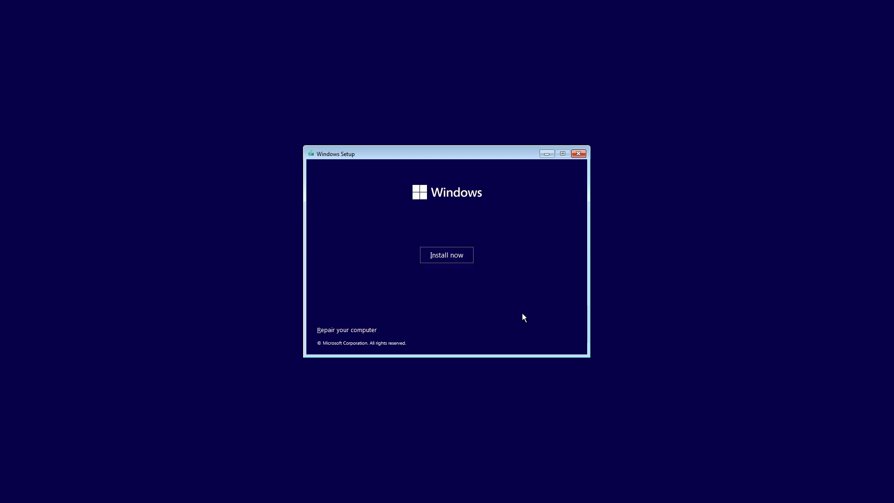
{"action": "left_click", "coordinate": [447, 255]}
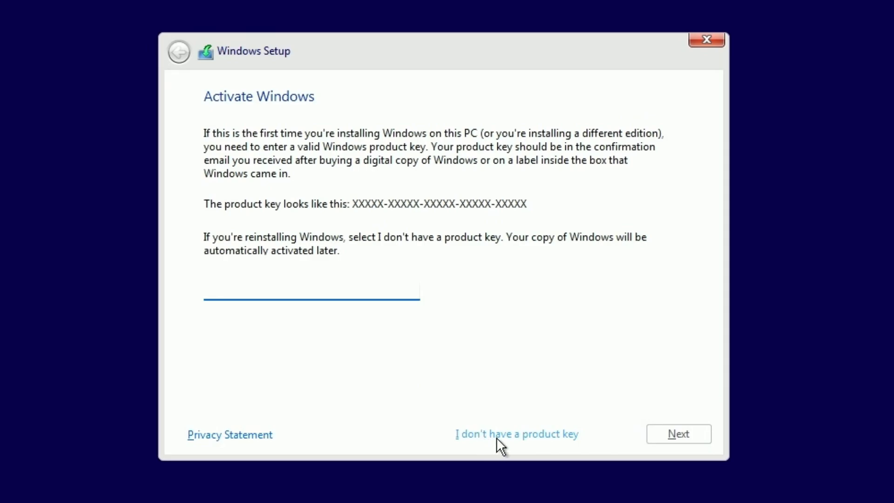
{"action": "left_click", "coordinate": [517, 434]}
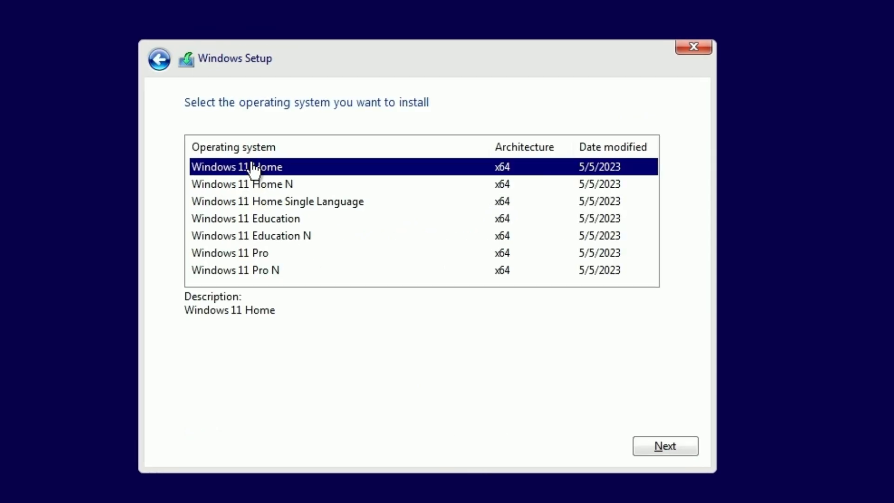
{"action": "left_click", "coordinate": [664, 445]}
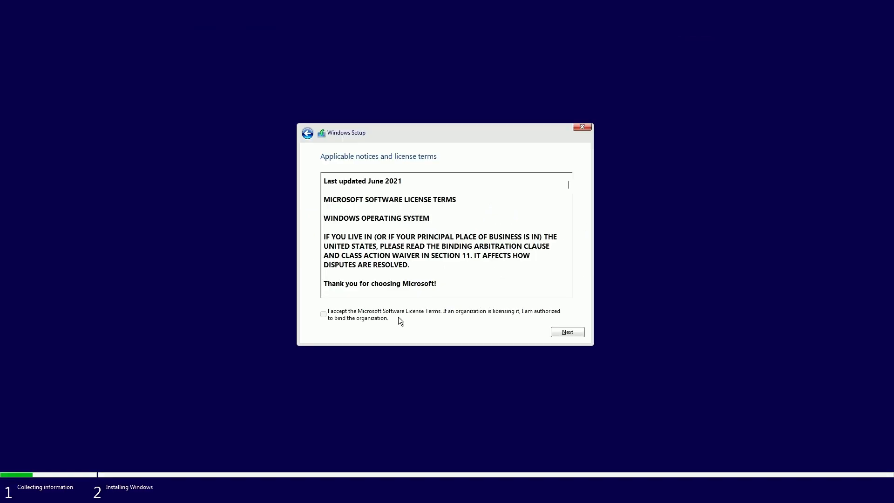
{"action": "left_click", "coordinate": [567, 332]}
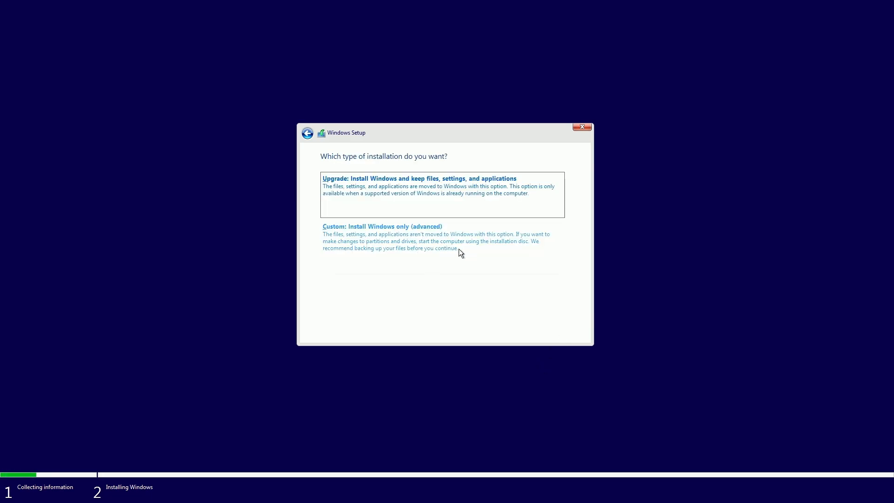
Custom install: delete Partition 2, create a new partition in unallocated space, install to Partition 3
{"action": "left_click", "coordinate": [381, 226]}
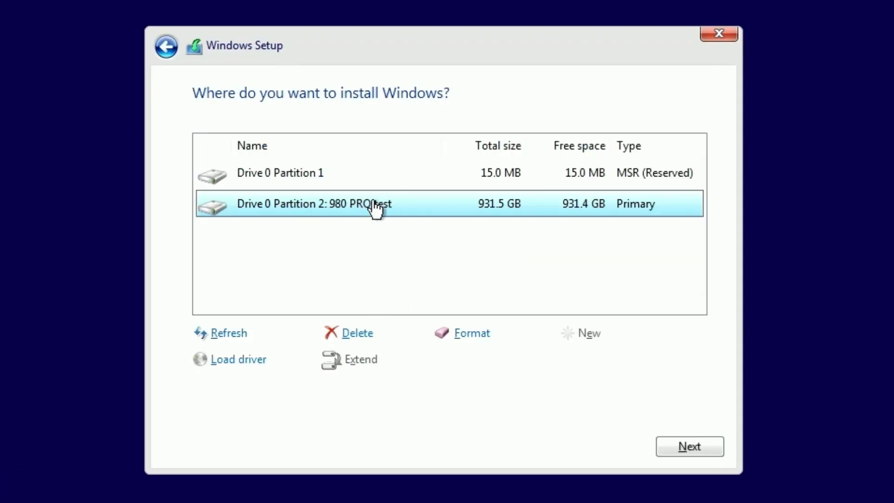
{"action": "mouse_move", "coordinate": [349, 221]}
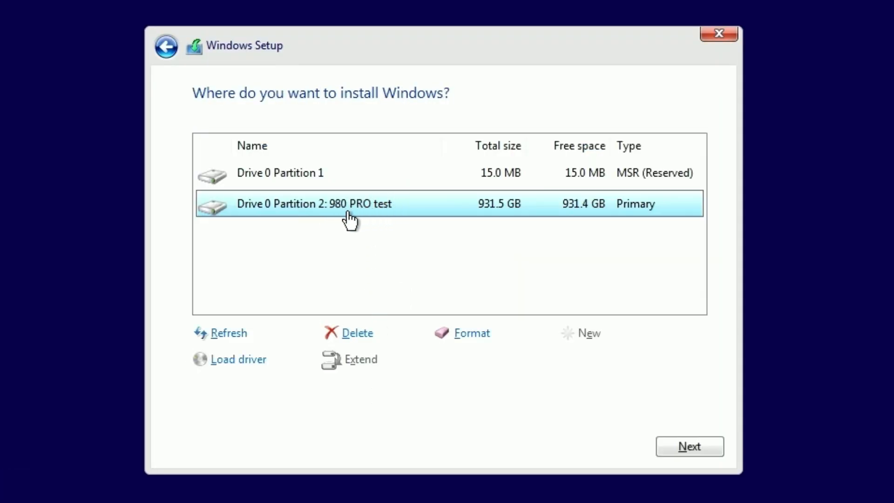
{"action": "mouse_move", "coordinate": [694, 495]}
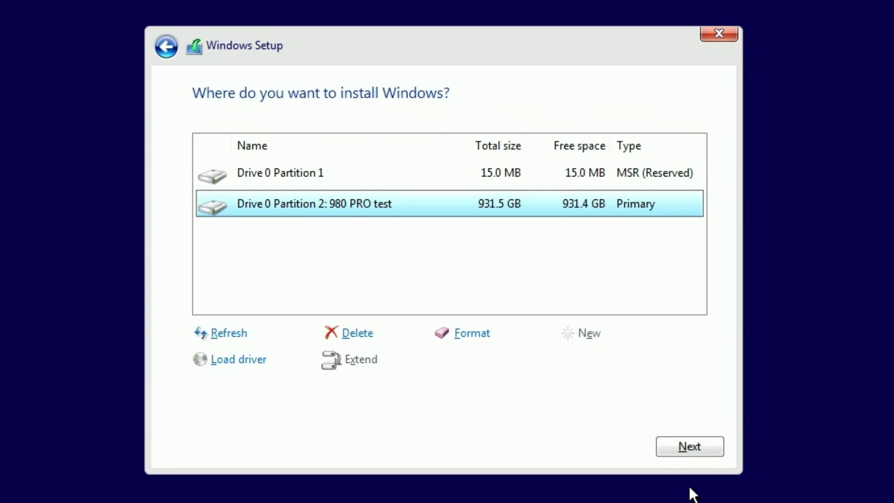
{"action": "mouse_move", "coordinate": [357, 333]}
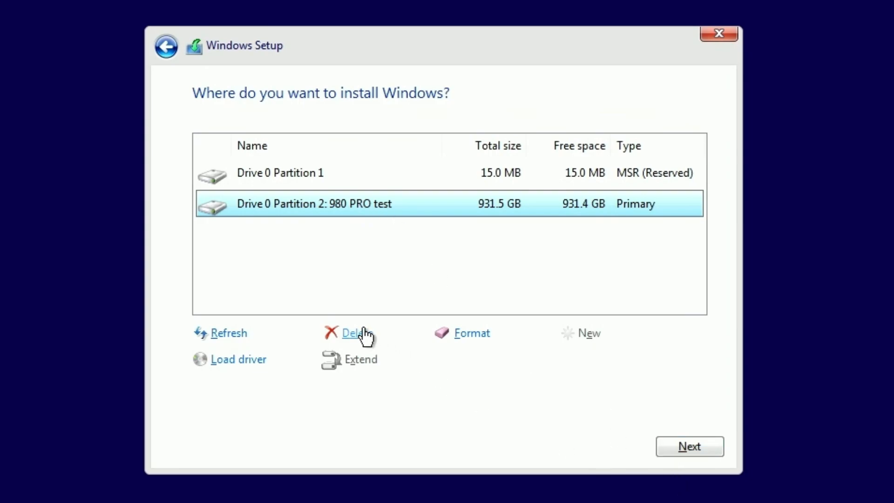
{"action": "left_click", "coordinate": [355, 333]}
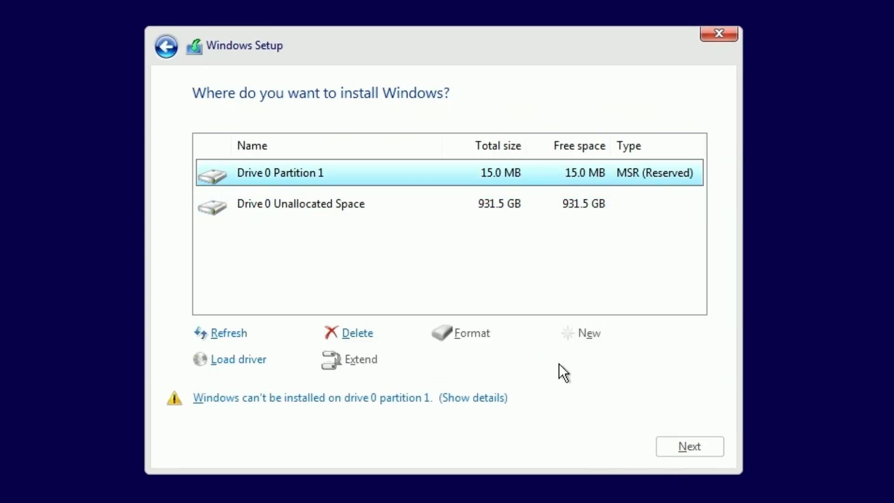
{"action": "left_click", "coordinate": [300, 204]}
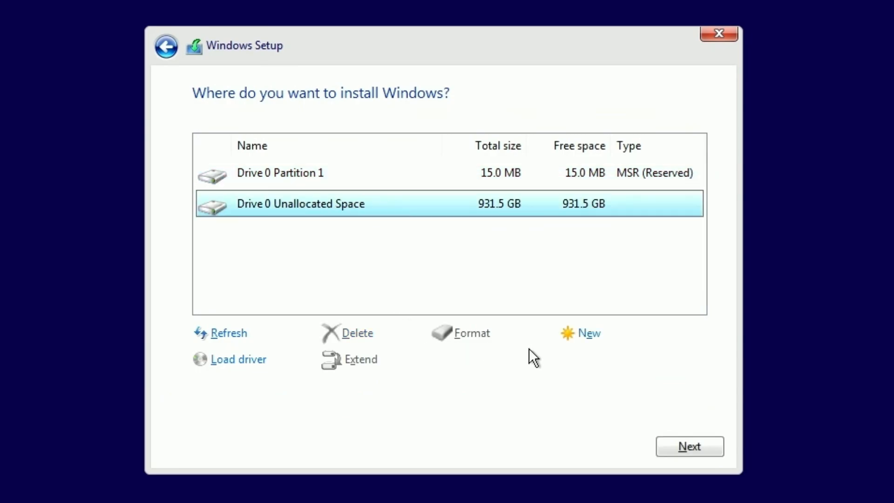
{"action": "left_click", "coordinate": [587, 333]}
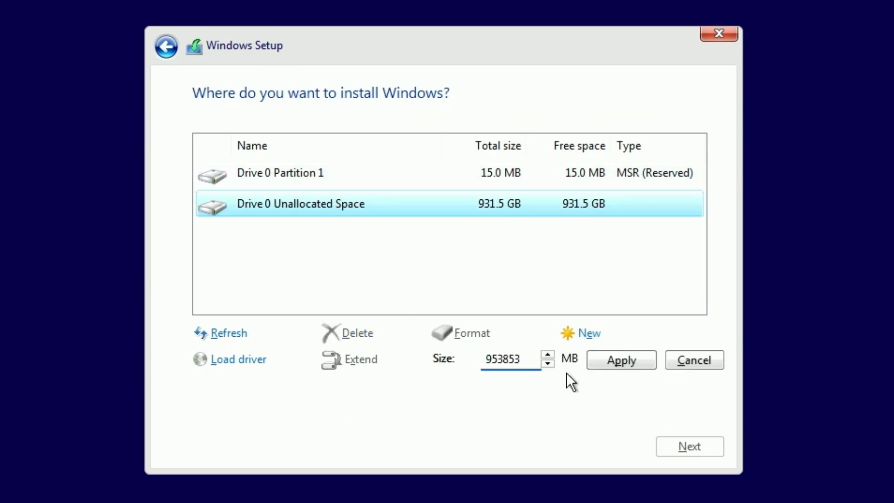
{"action": "left_click", "coordinate": [620, 360]}
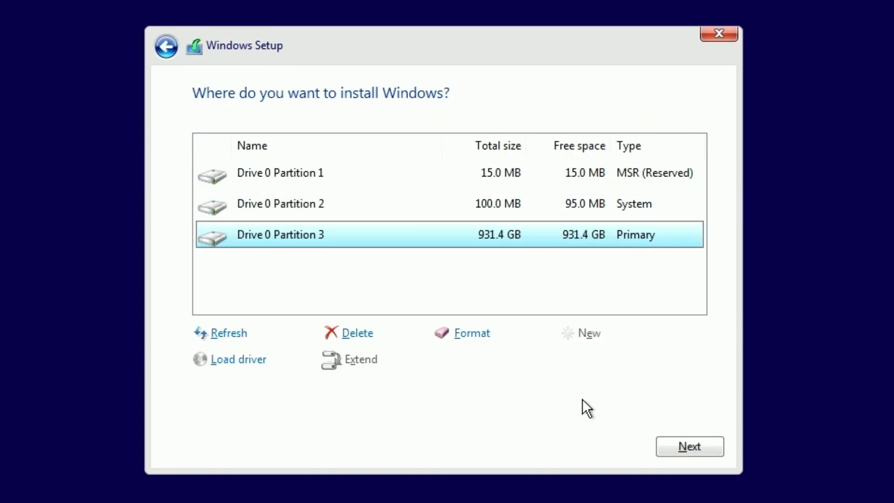
{"action": "mouse_move", "coordinate": [689, 446]}
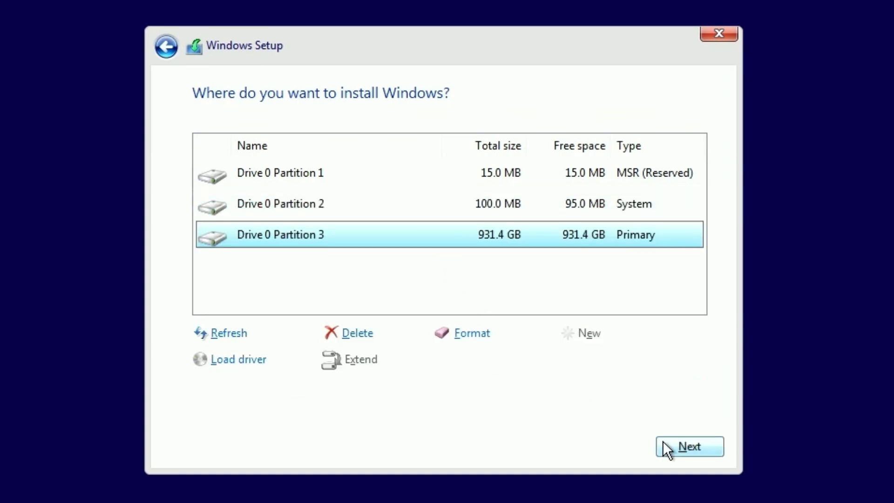
{"action": "left_click", "coordinate": [689, 446]}
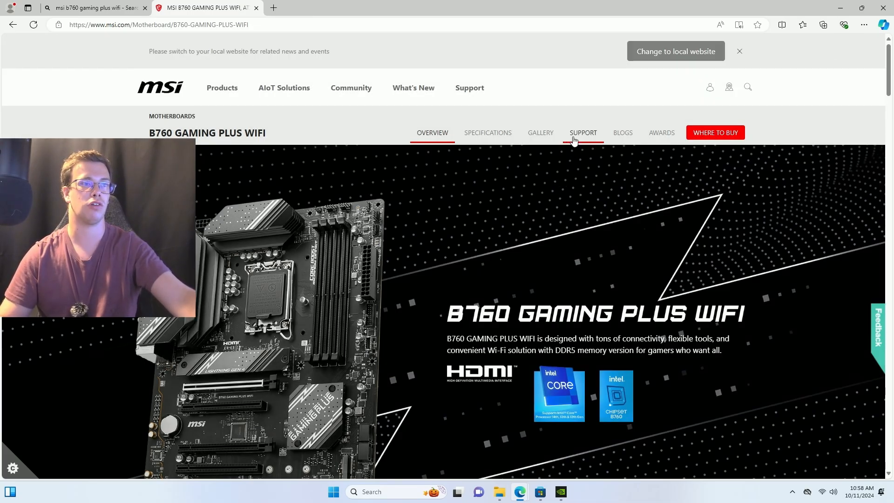
Open the B760 Gaming Plus WiFi support page's Driver section and list the LAN drivers
{"action": "left_click", "coordinate": [583, 132]}
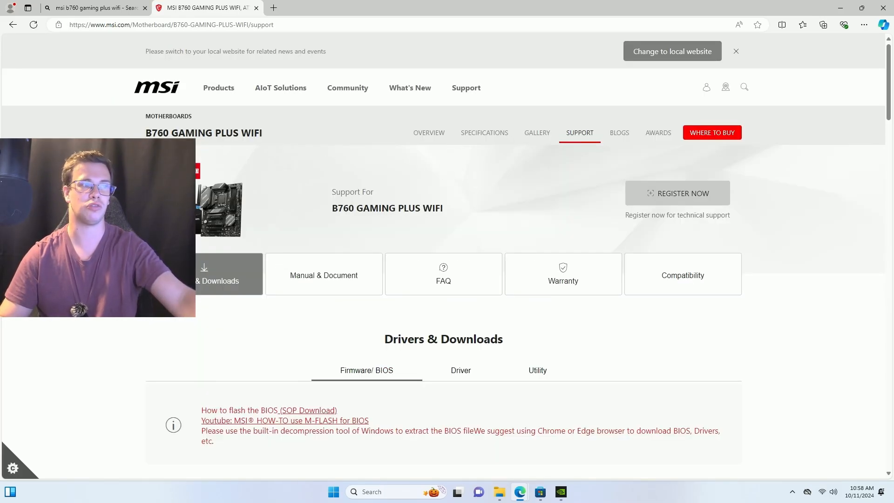
{"action": "scroll", "scroll_direction": "down", "scroll_amount": 3}
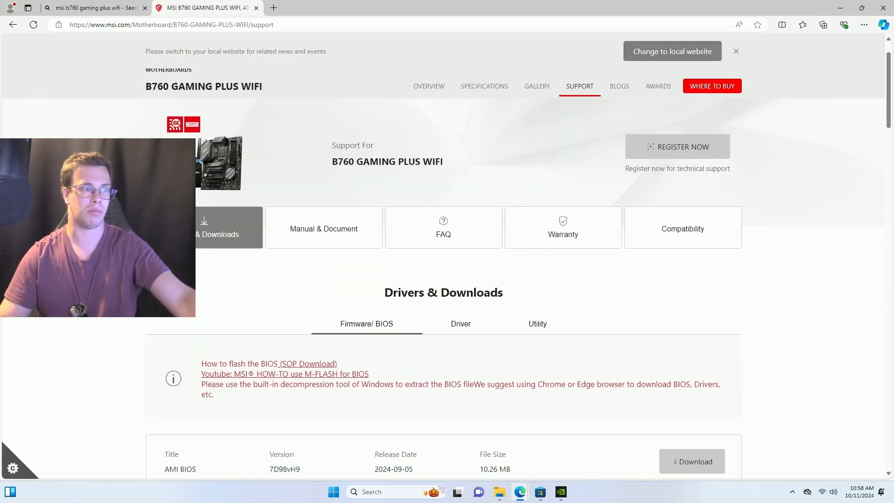
{"action": "scroll", "scroll_direction": "down", "scroll_amount": 3}
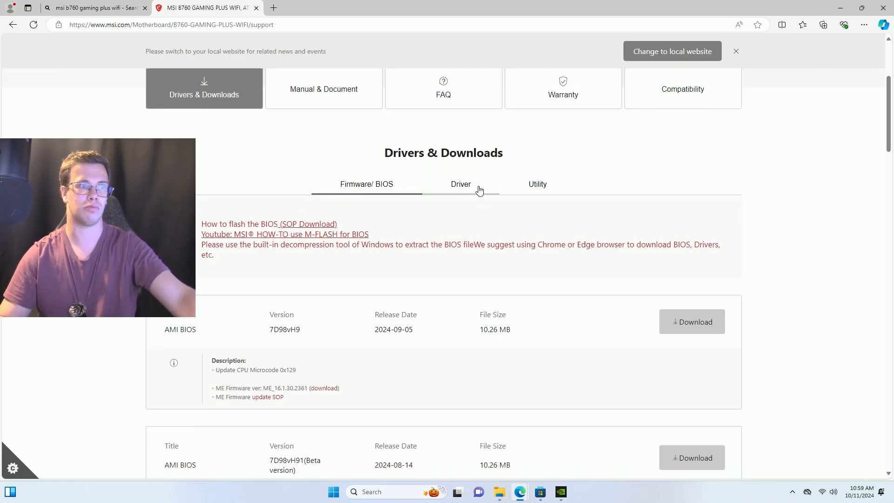
{"action": "left_click", "coordinate": [461, 183]}
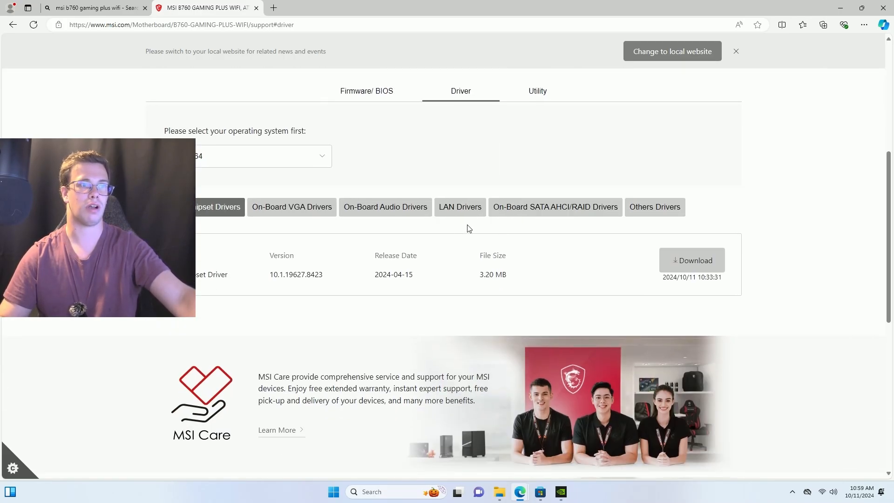
{"action": "left_click", "coordinate": [460, 206]}
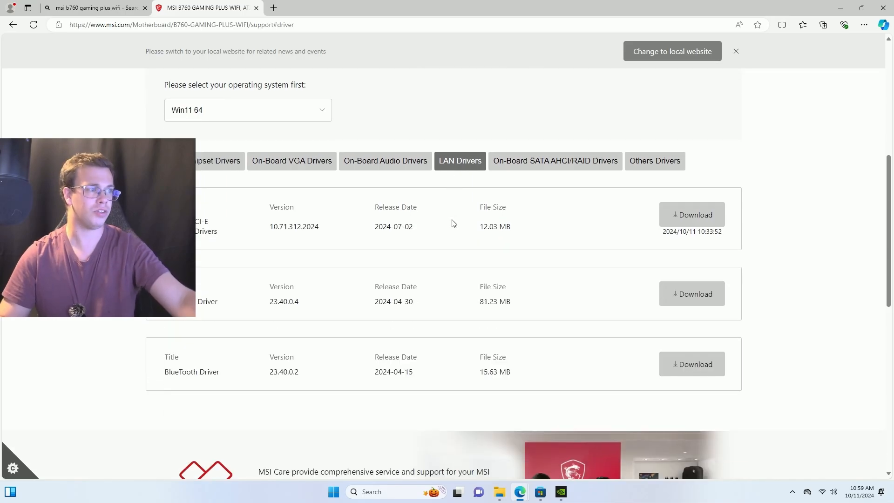
{"action": "mouse_move", "coordinate": [457, 386]}
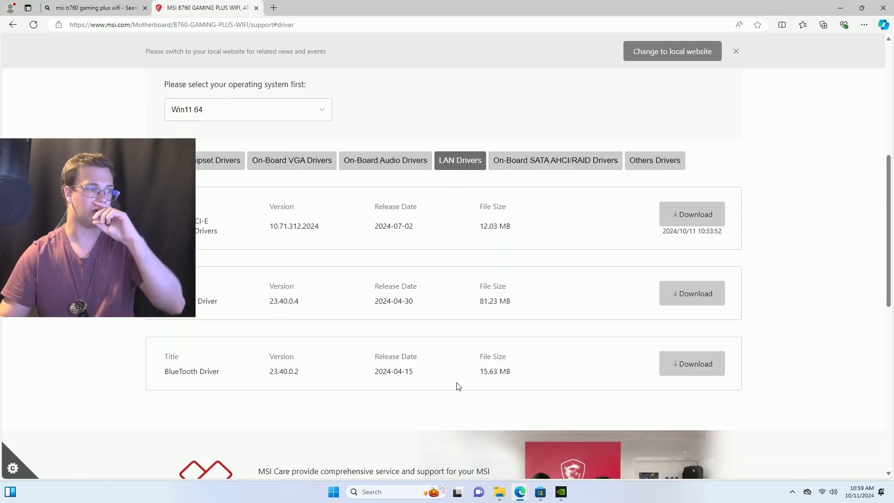
{"action": "left_click", "coordinate": [692, 364]}
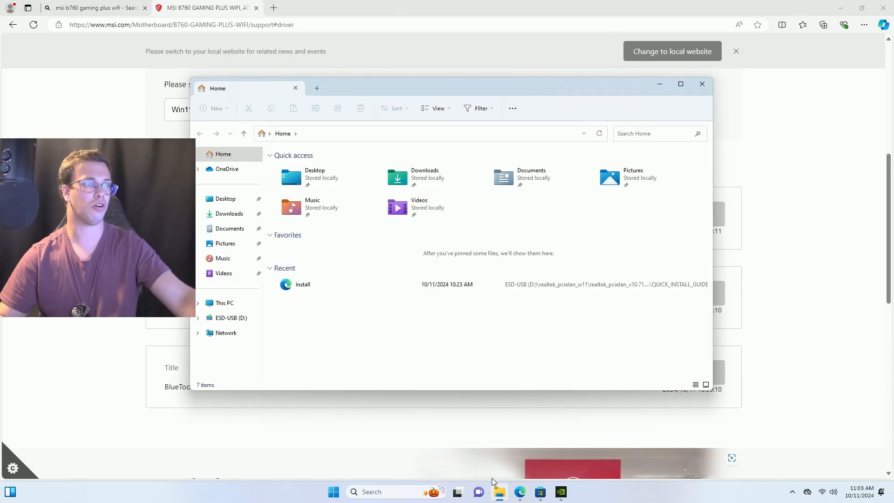
Extract intel_wifi_driver_W11 and bt_driver_W11 archives into Downloads
{"action": "left_click", "coordinate": [228, 213]}
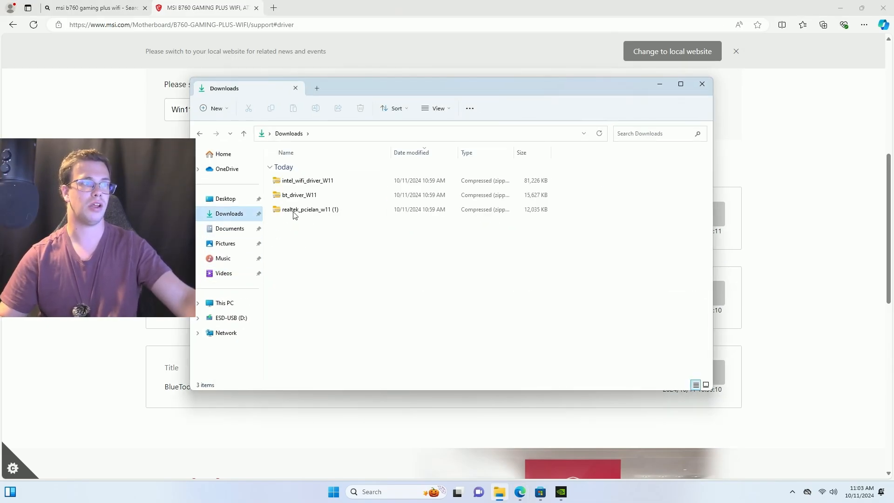
{"action": "left_click", "coordinate": [307, 180]}
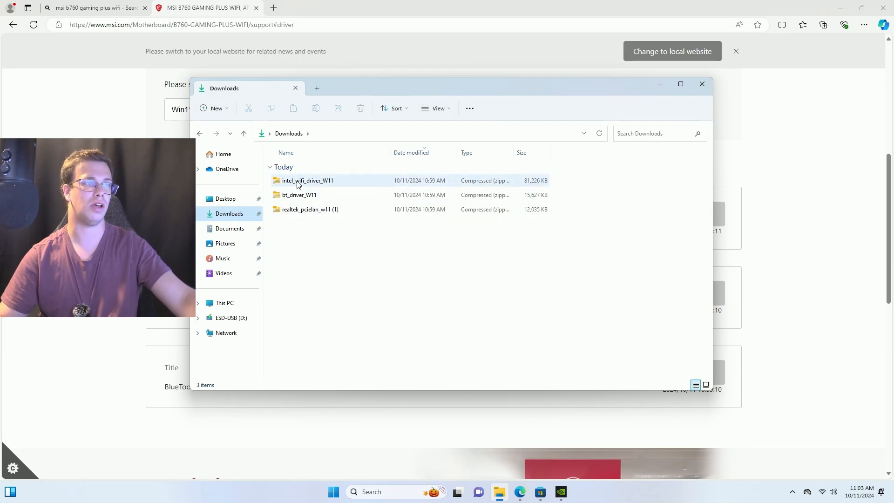
{"action": "left_click", "coordinate": [308, 180]}
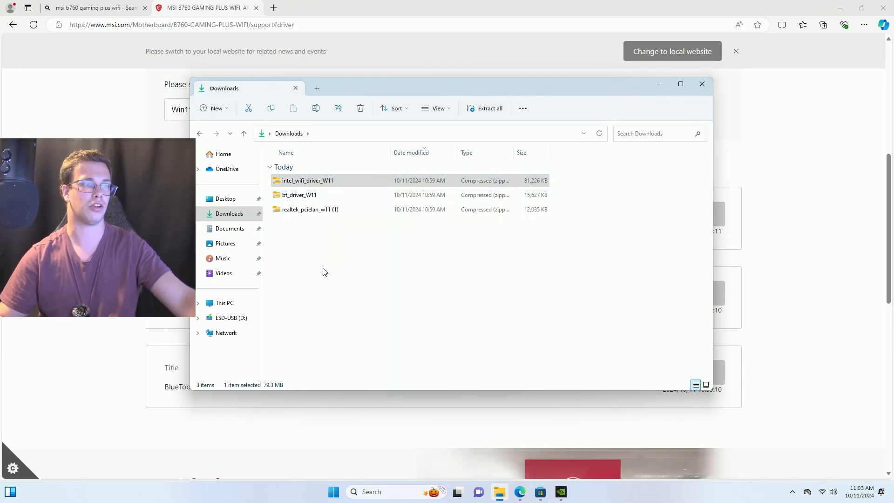
{"action": "left_click", "coordinate": [488, 109]}
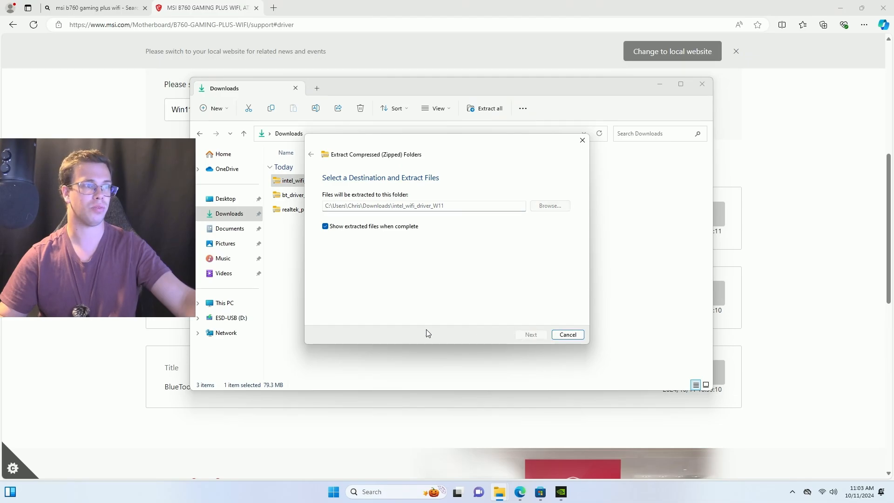
{"action": "left_click", "coordinate": [567, 335]}
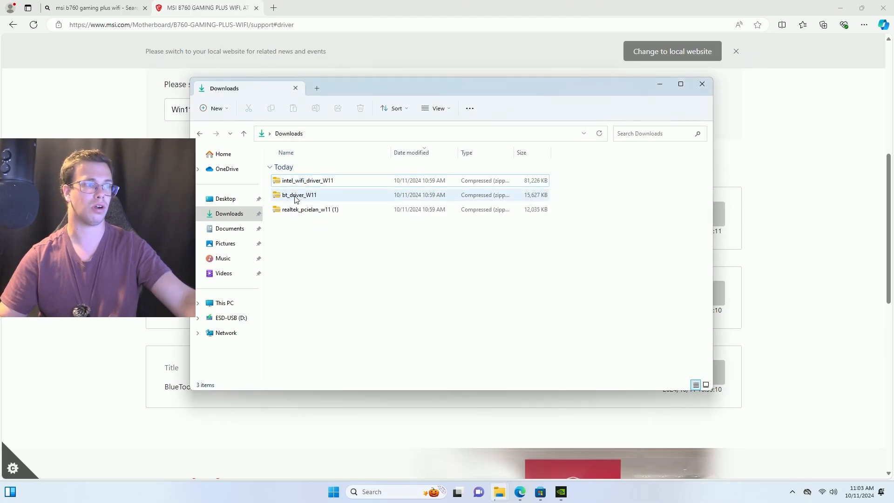
{"action": "right_click", "coordinate": [297, 195]}
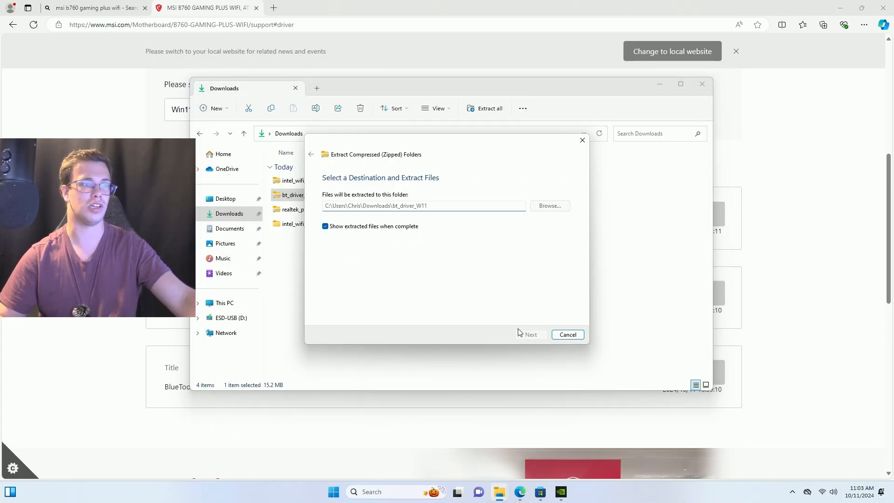
{"action": "left_click", "coordinate": [530, 335]}
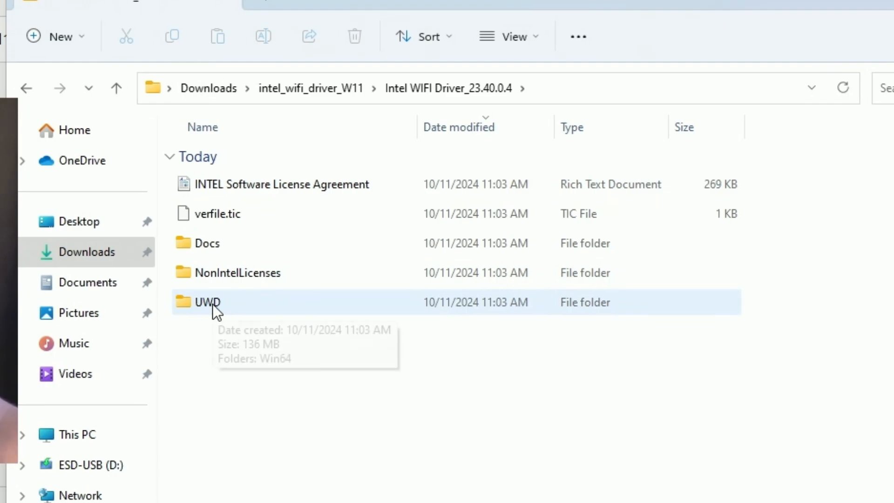
Run WirelessSetup from the UWD > Win64 > Installer folder and finish the repair
{"action": "double_click", "coordinate": [206, 302]}
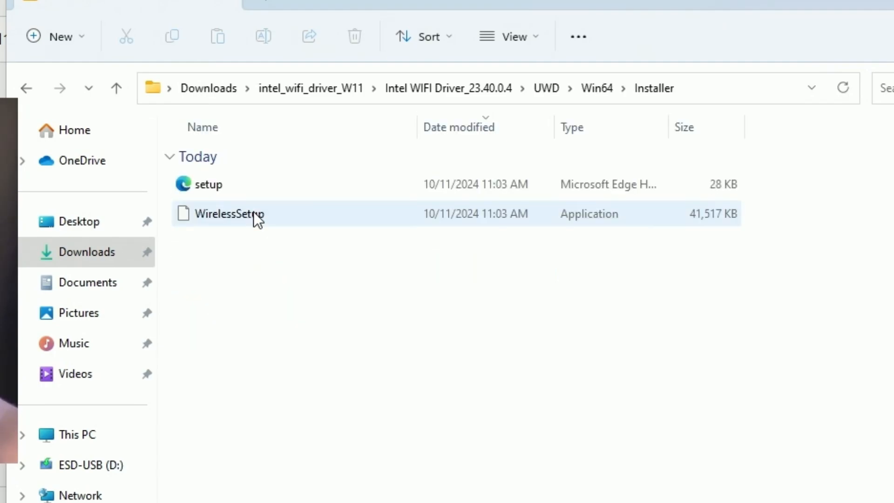
{"action": "left_click", "coordinate": [228, 214]}
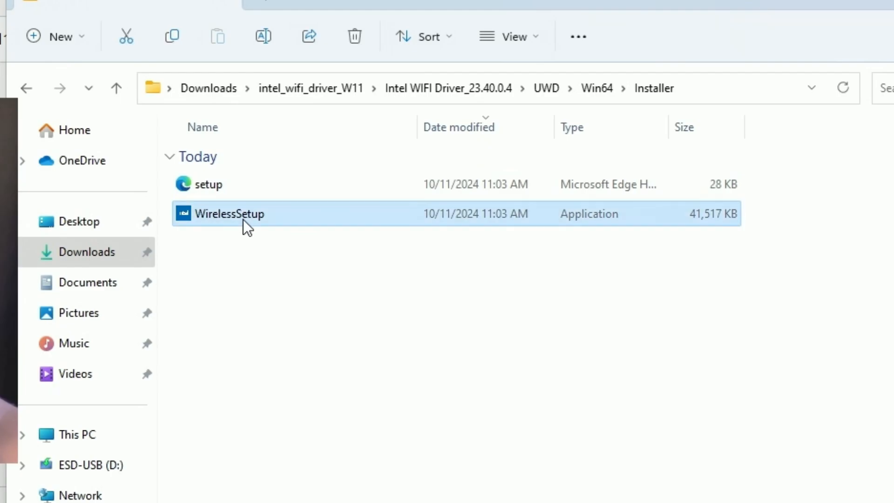
{"action": "double_click", "coordinate": [228, 213]}
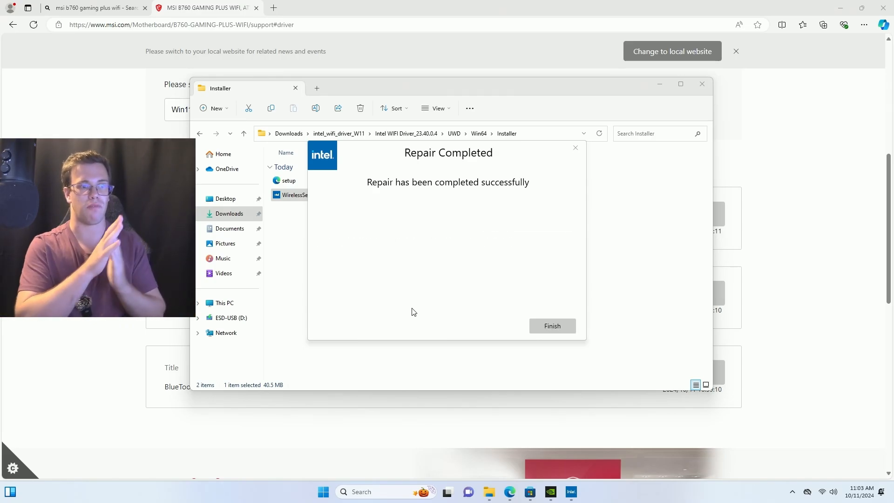
{"action": "left_click", "coordinate": [552, 325]}
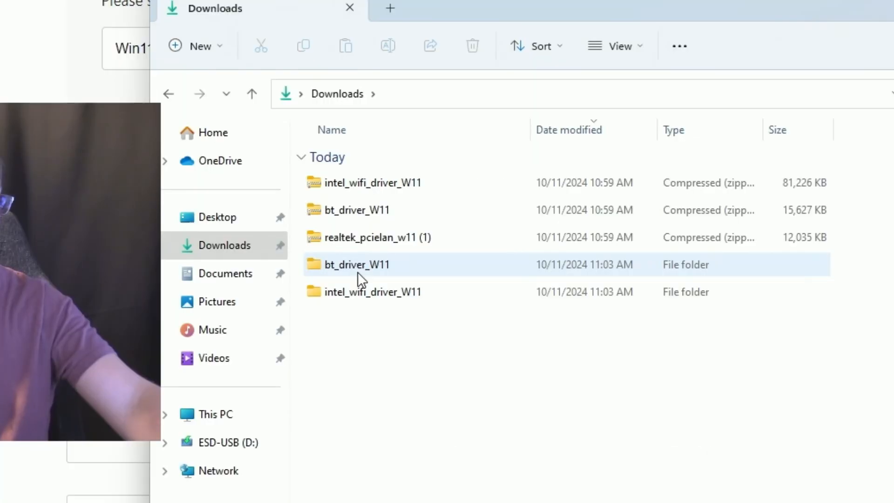
Launch Intel Bluetooth setup from bt_driver_W11 and choose Repair
{"action": "double_click", "coordinate": [356, 264]}
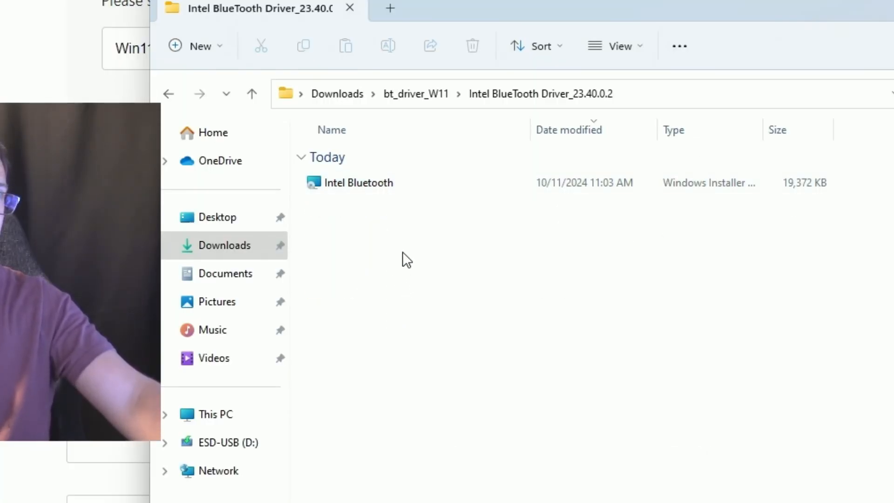
{"action": "double_click", "coordinate": [358, 182]}
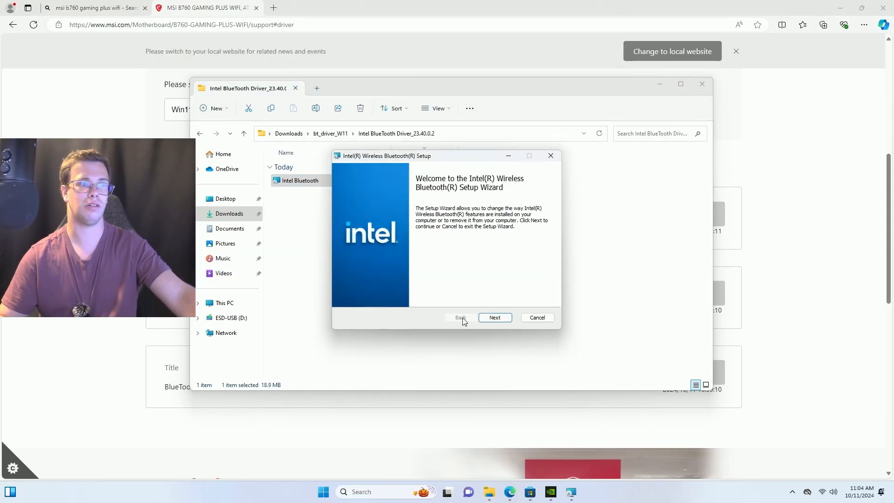
{"action": "left_click", "coordinate": [494, 318]}
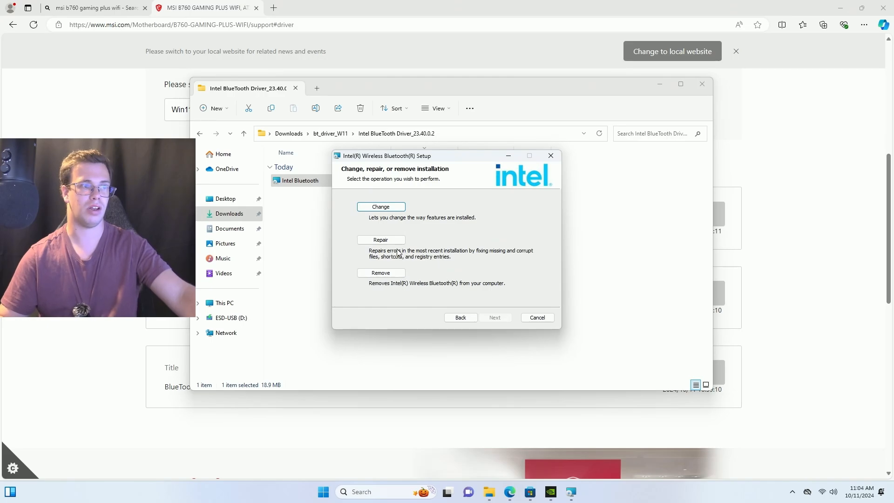
{"action": "left_click", "coordinate": [494, 318]}
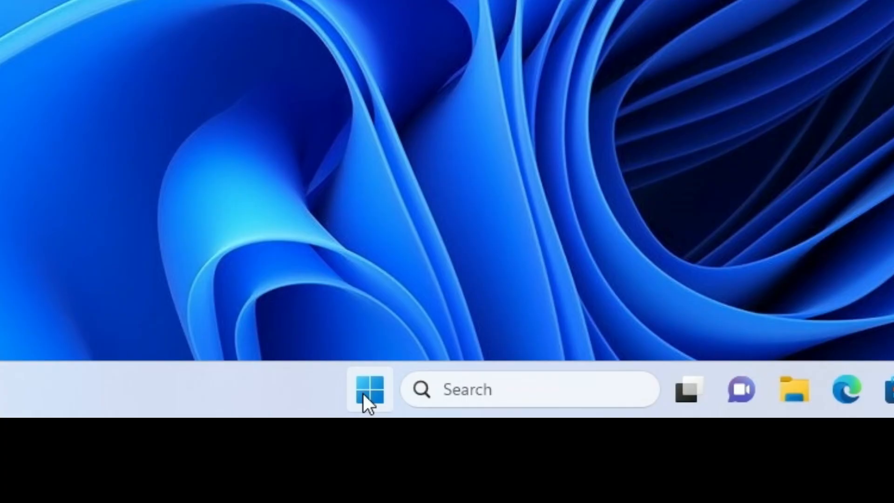
Restart the PC from the Start menu's power options and enter BIOS
{"action": "right_click", "coordinate": [368, 389]}
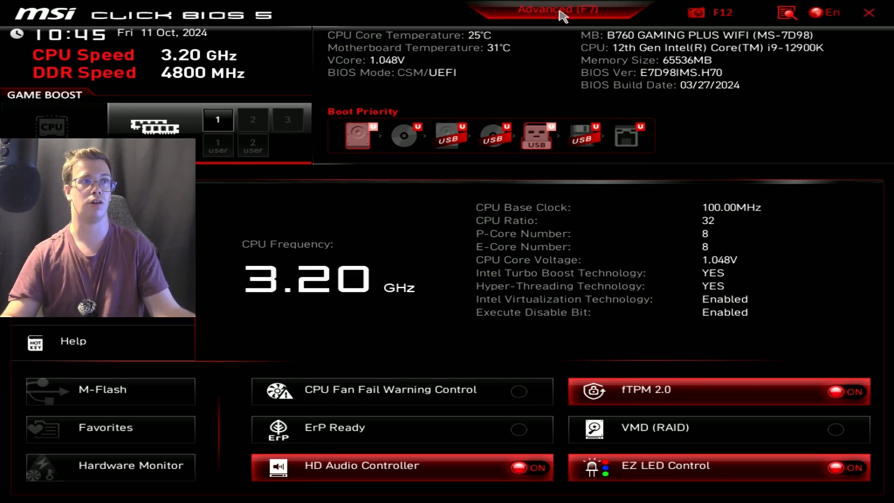
In Advanced mode, set Extreme Memory Profile (XMP) to Enabled and save on exit
{"action": "left_click", "coordinate": [556, 10]}
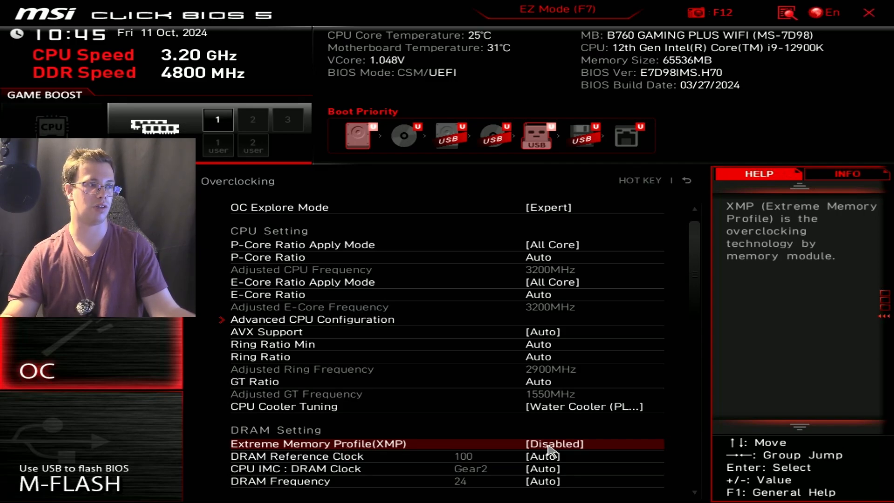
{"action": "left_click", "coordinate": [552, 444]}
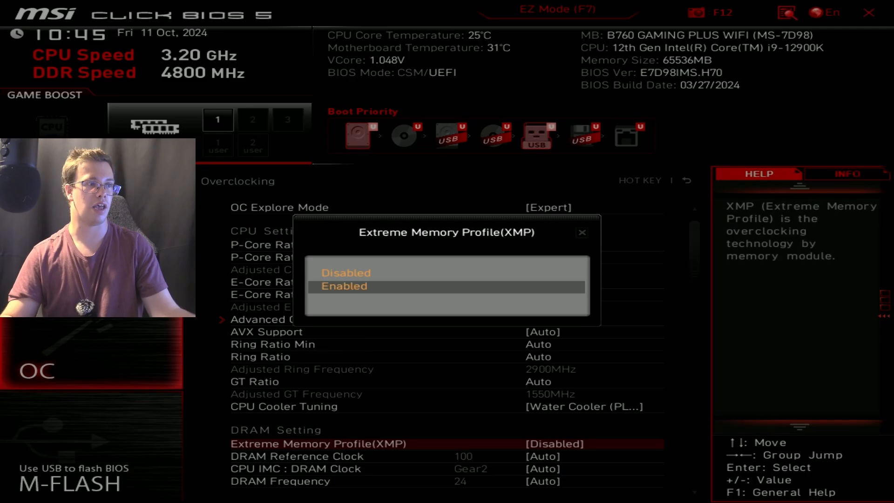
{"action": "left_click", "coordinate": [345, 285]}
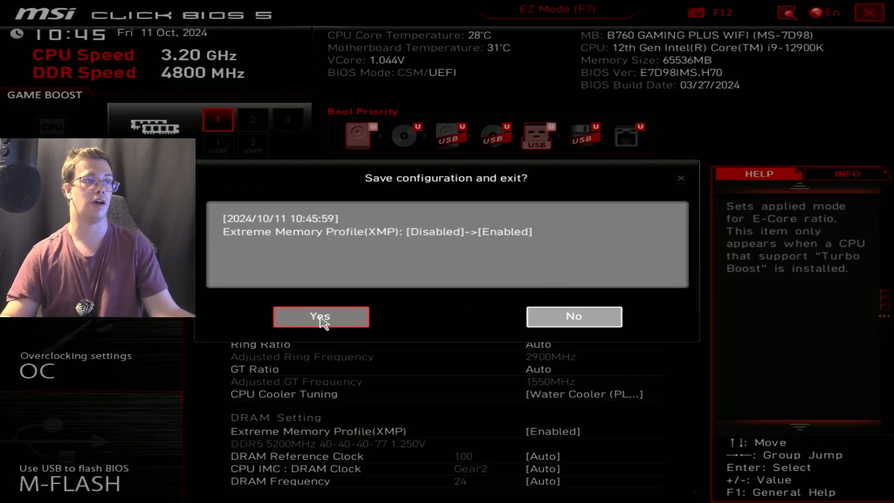
{"action": "left_click", "coordinate": [320, 316]}
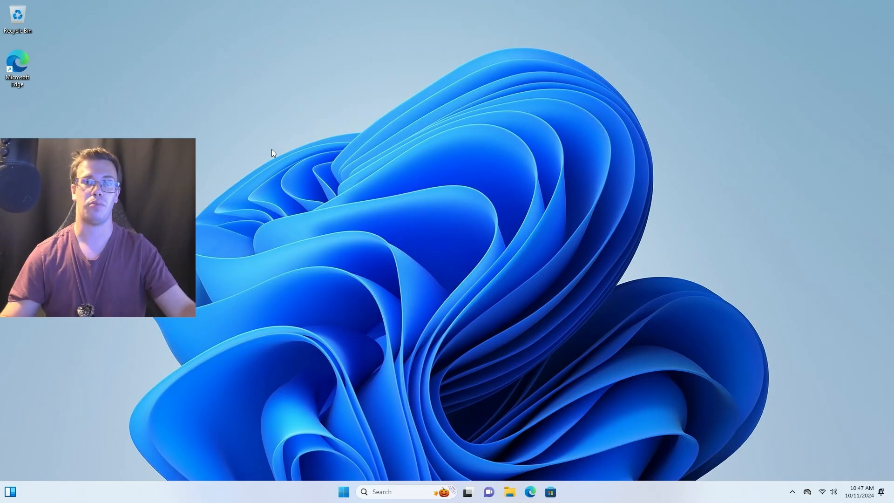
{"action": "mouse_move", "coordinate": [310, 249]}
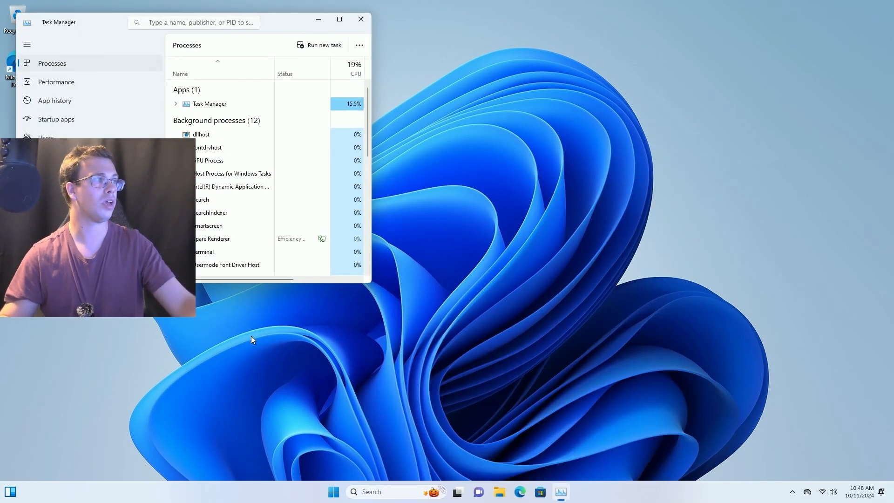
Open Task Manager's Memory performance view maximized to show the 5200 MHz speed
{"action": "left_click", "coordinate": [56, 81]}
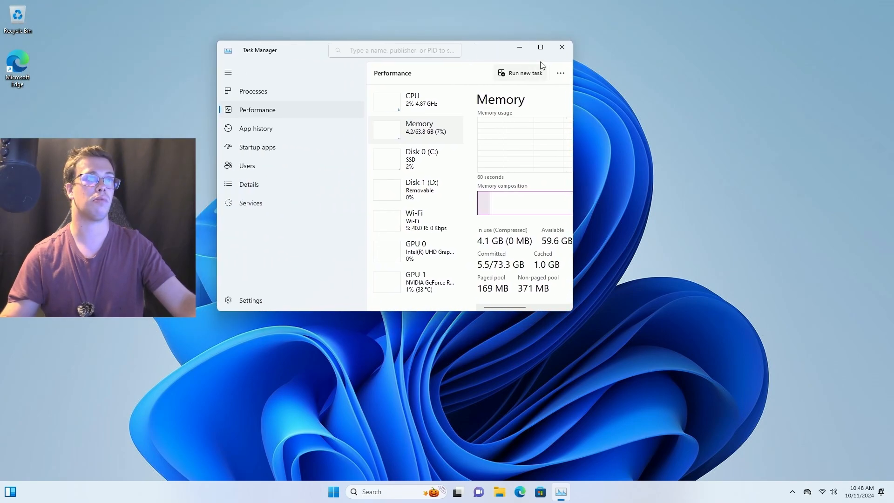
{"action": "left_click", "coordinate": [540, 47]}
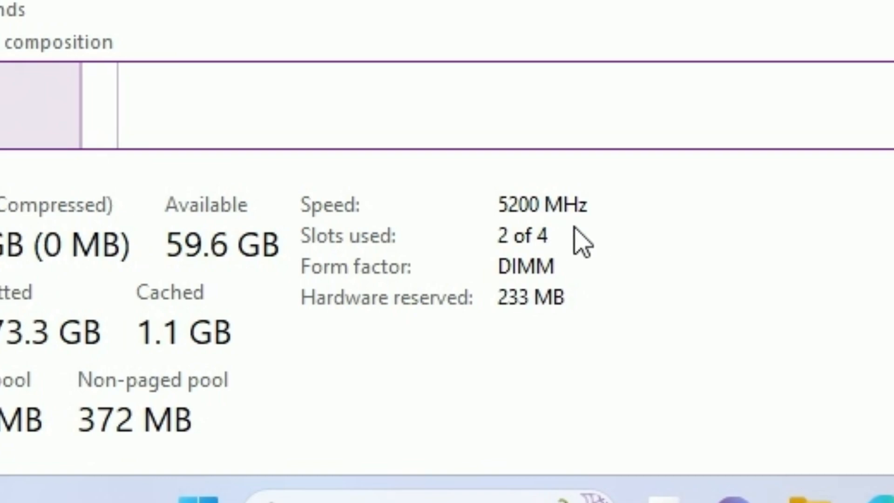
{"action": "mouse_move", "coordinate": [518, 239]}
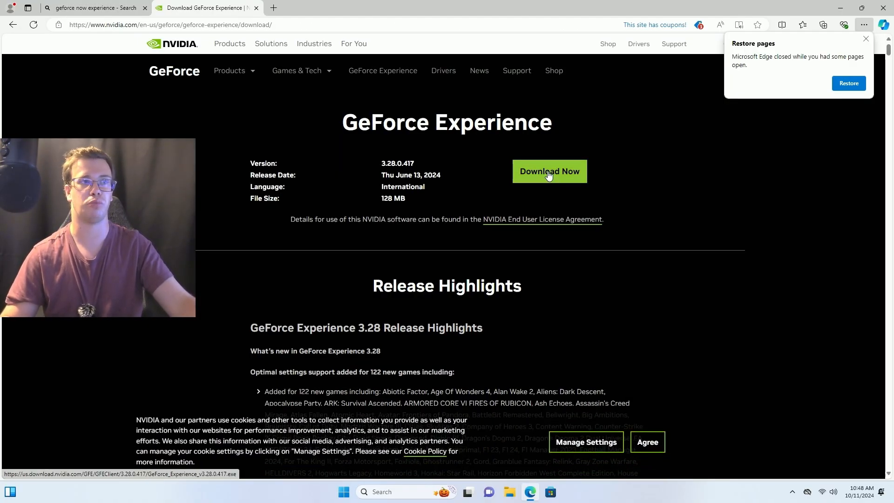
Download the GeForce Experience installer from the NVIDIA page
{"action": "left_click", "coordinate": [549, 171]}
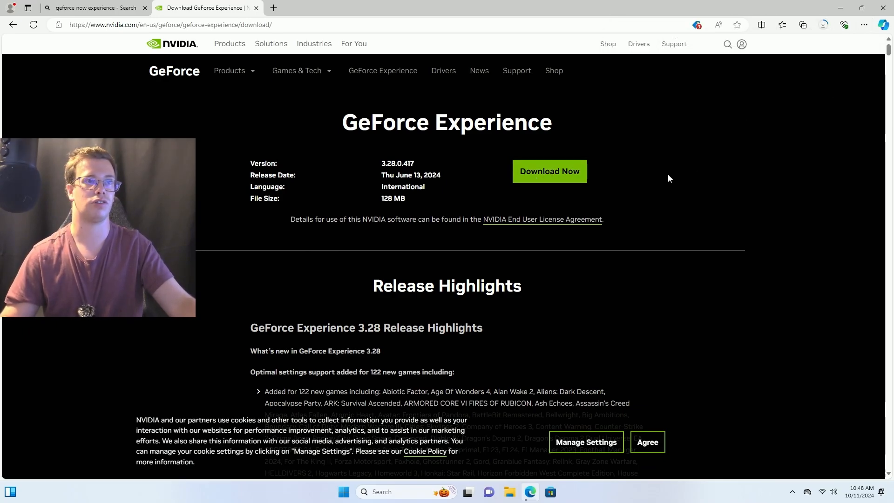
{"action": "left_click", "coordinate": [823, 25]}
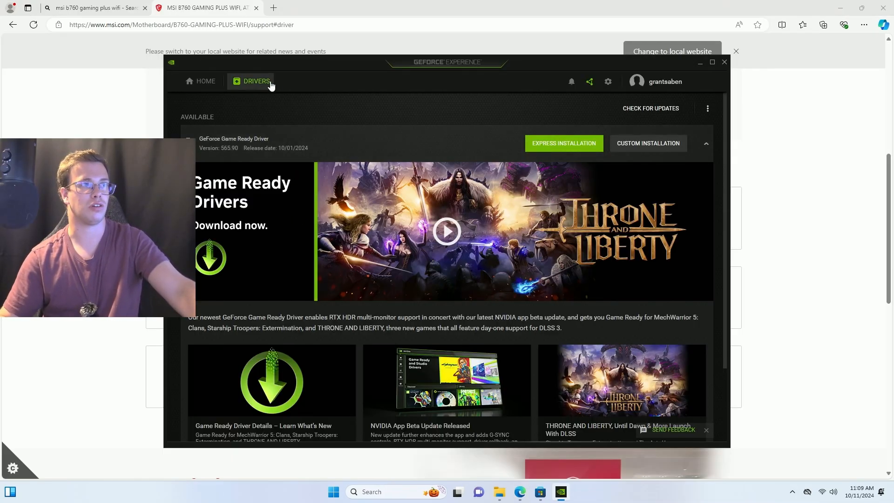
{"action": "mouse_move", "coordinate": [607, 126]}
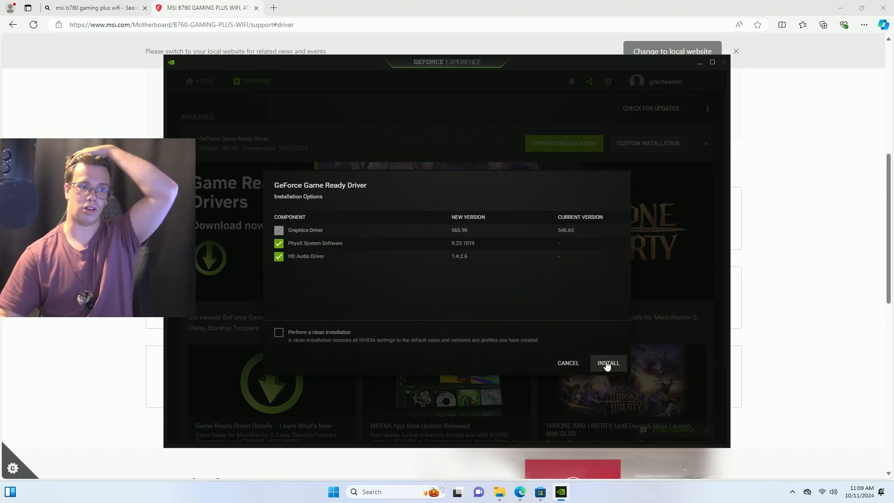
Install Game Ready Driver 565.90 with PhysX and HD Audio, then restart the PC
{"action": "left_click", "coordinate": [608, 364]}
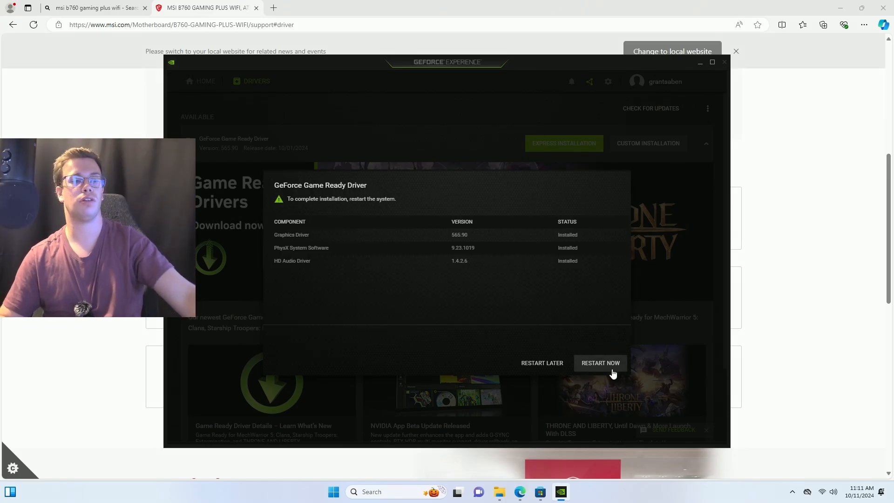
{"action": "left_click", "coordinate": [541, 362]}
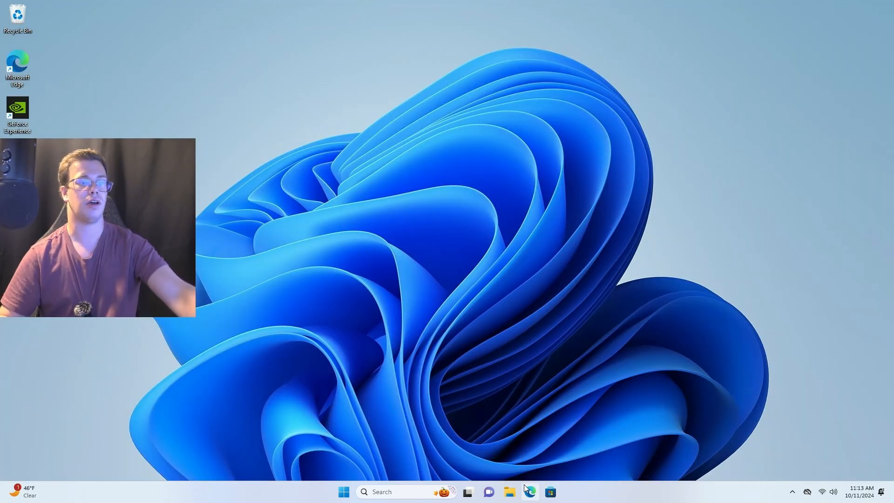
Search 'google chrome' in Edge, download ChromeSetup, and approve its User Account Control prompt
{"action": "left_click", "coordinate": [529, 491]}
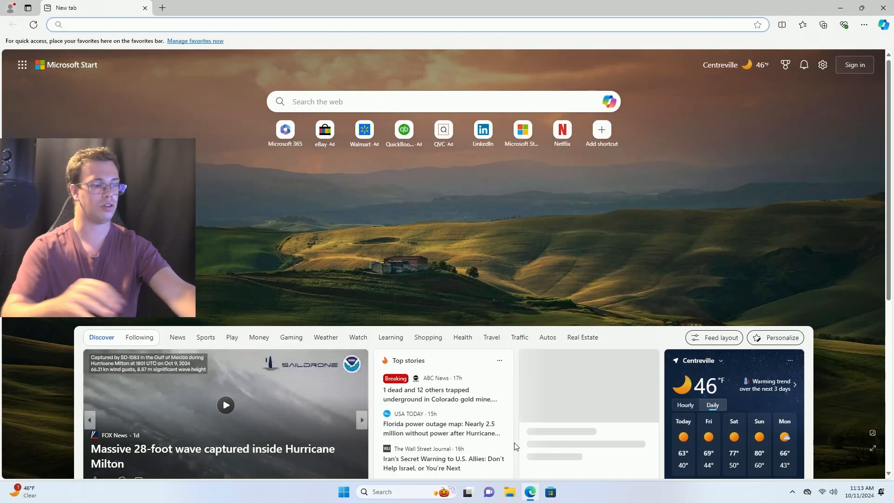
{"action": "type", "text": "google chrome"}
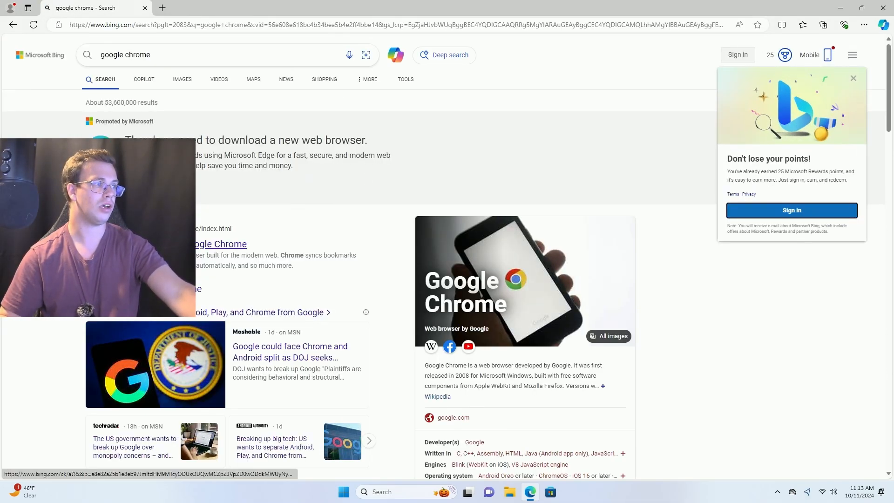
{"action": "left_click", "coordinate": [220, 244]}
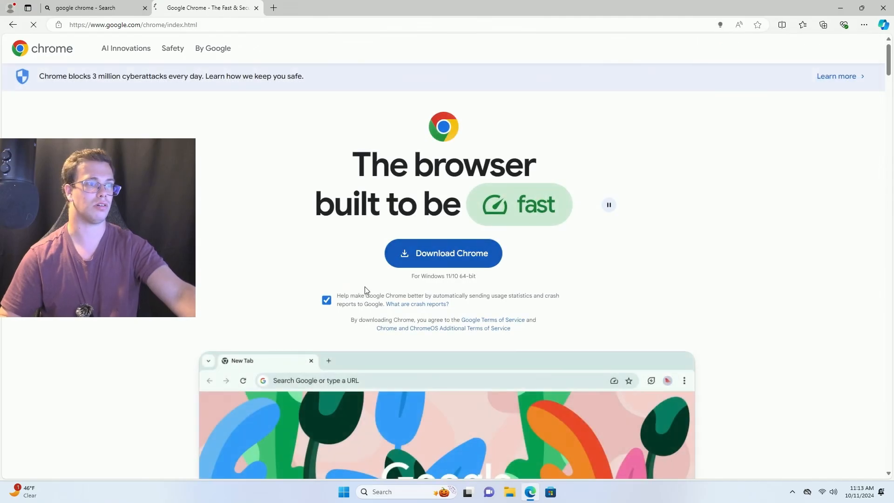
{"action": "left_click", "coordinate": [443, 254]}
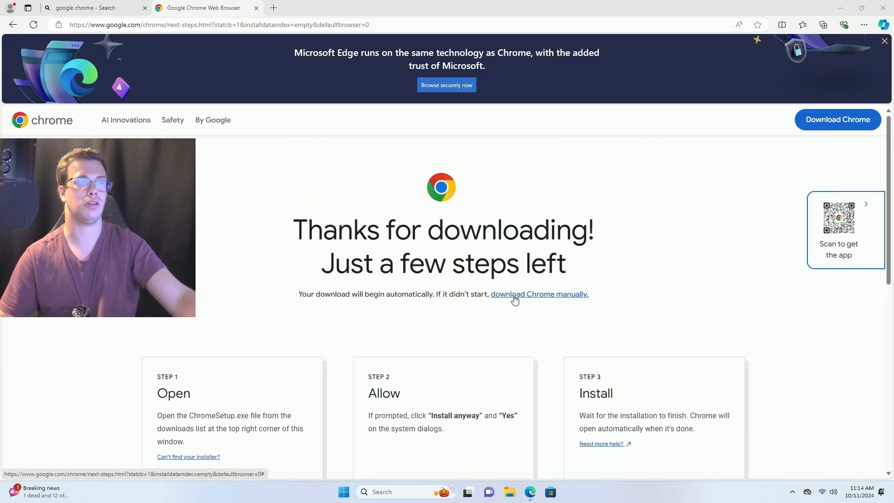
{"action": "left_click", "coordinate": [823, 24]}
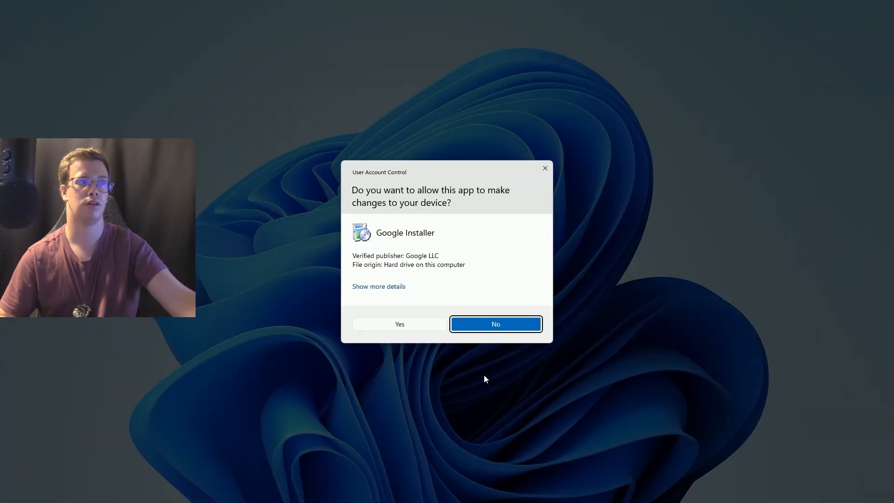
{"action": "left_click", "coordinate": [399, 324]}
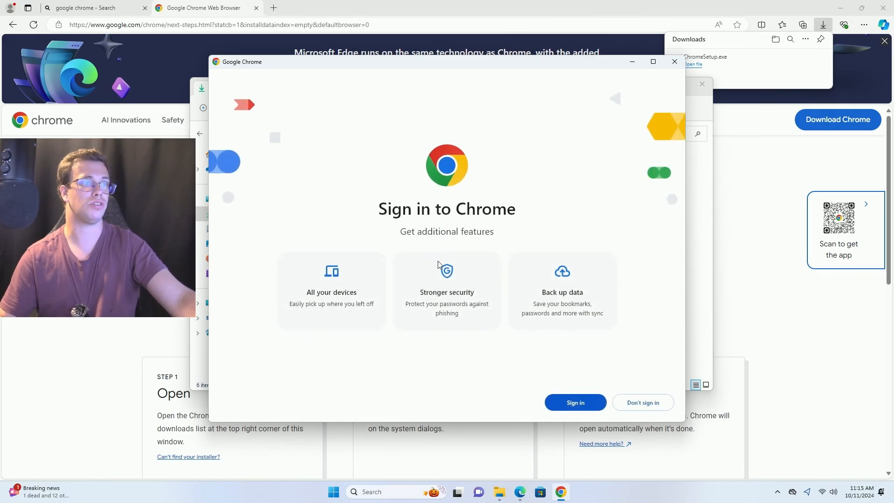
Skip Chrome sign-in and go to Steam's About page via the address bar
{"action": "left_click", "coordinate": [641, 402]}
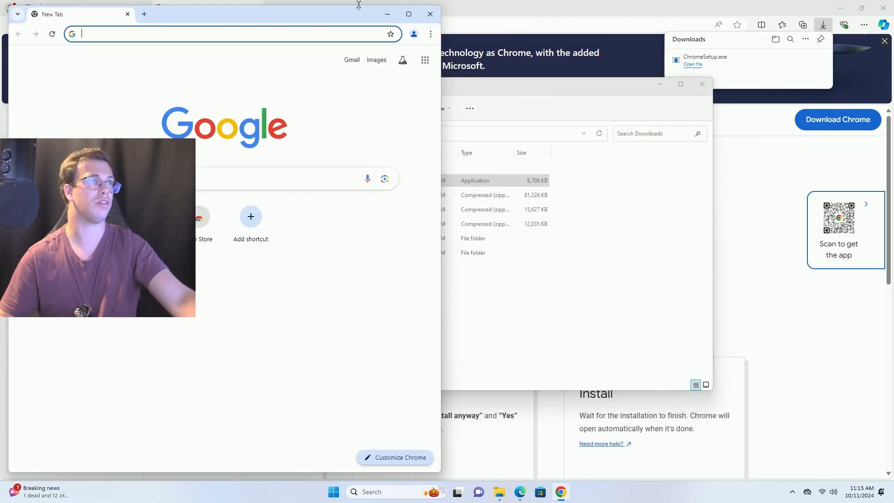
{"action": "type", "text": "store.steampowered.com/about/"}
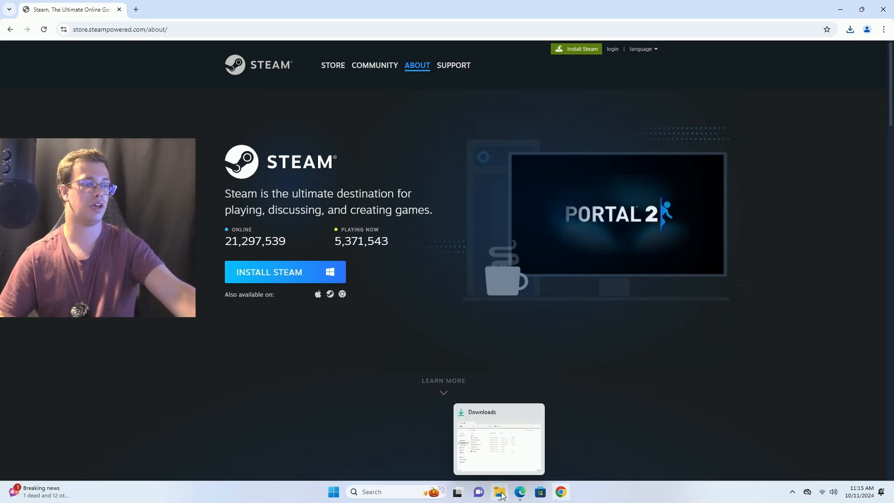
Run SteamSetup from Downloads, then search 'msi' in Chrome's address bar
{"action": "left_click", "coordinate": [500, 491]}
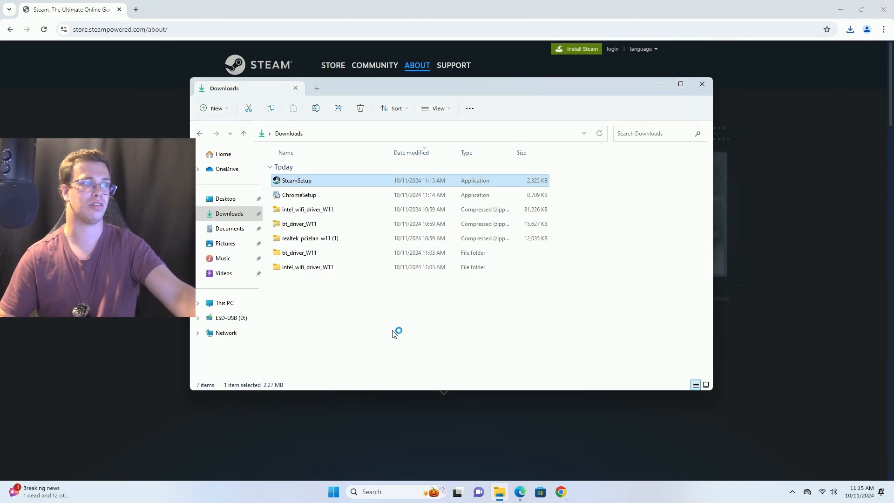
{"action": "double_click", "coordinate": [297, 180]}
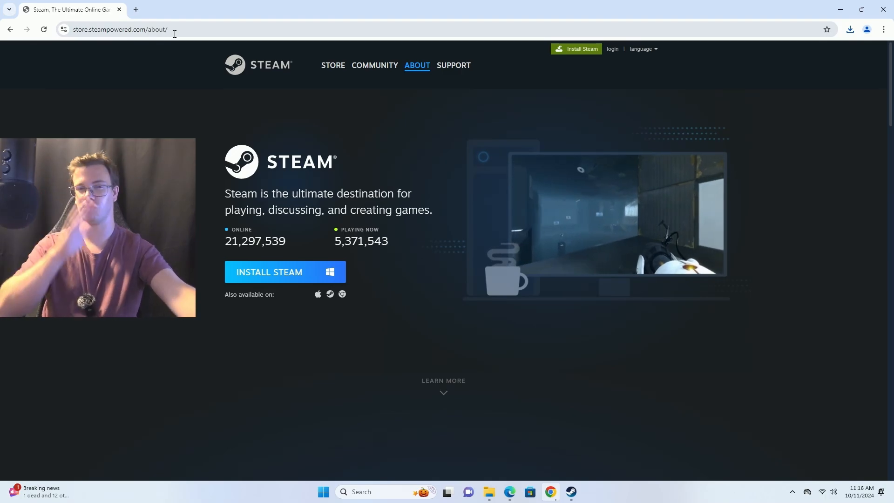
{"action": "left_click", "coordinate": [120, 29]}
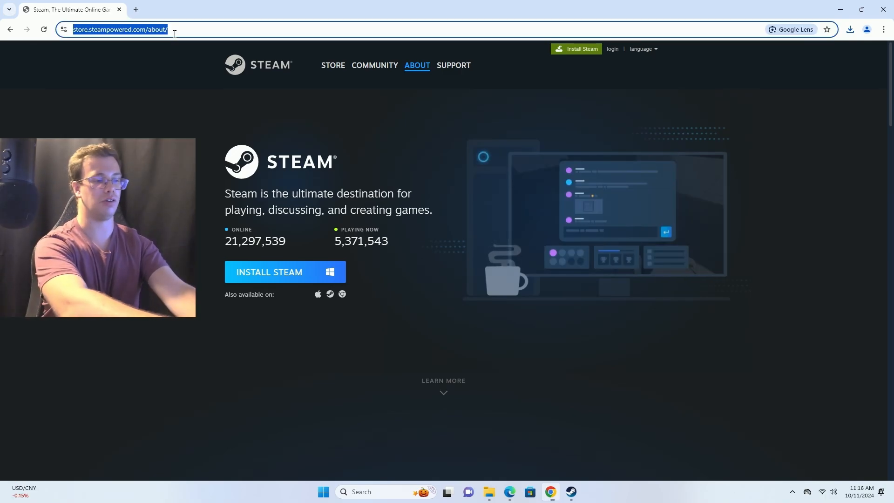
{"action": "type", "text": "msi"}
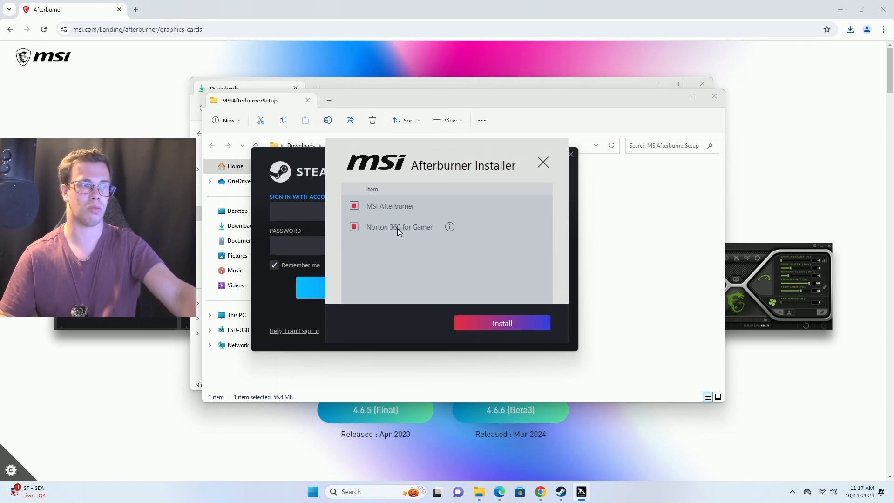
Exclude Norton 360 for Gamer and confirm English as the Afterburner installer language
{"action": "left_click", "coordinate": [501, 324]}
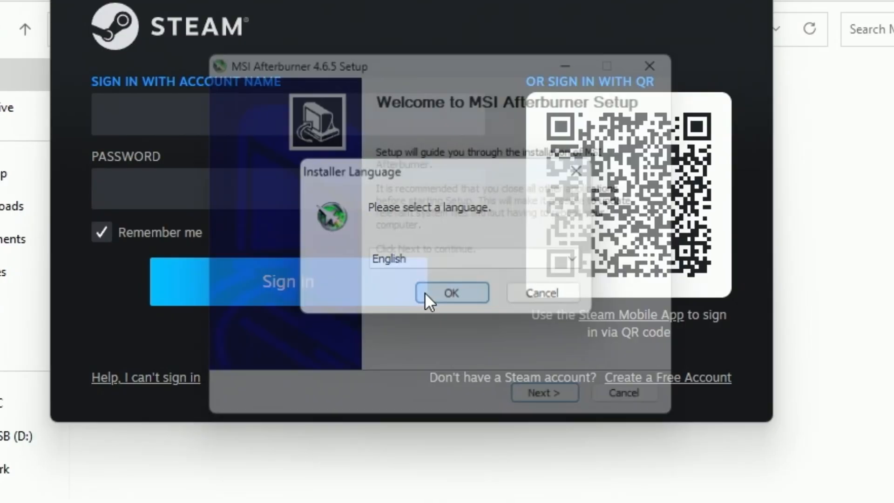
{"action": "left_click", "coordinate": [451, 292]}
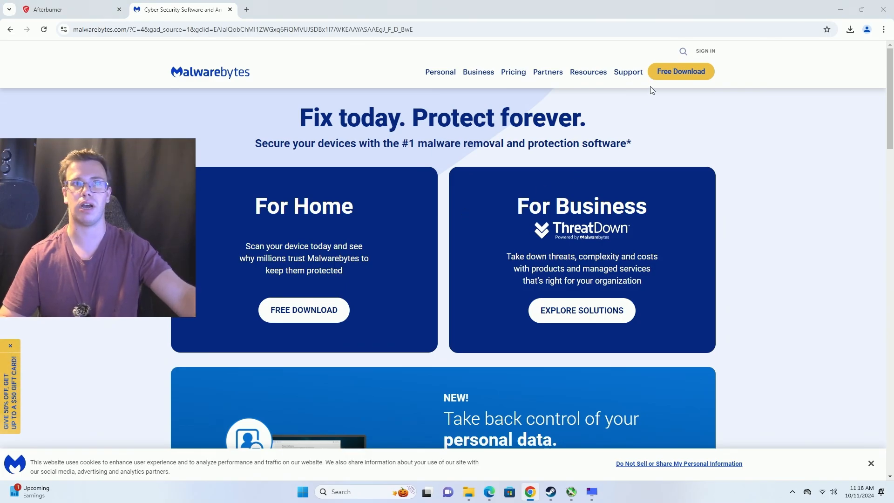
Download the free Malwarebytes installer and show its Advanced options with the install folder
{"action": "left_click", "coordinate": [681, 71]}
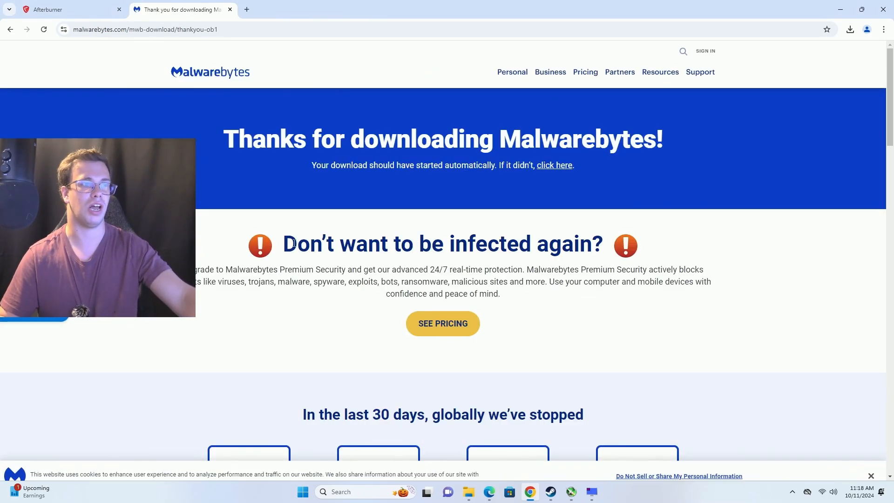
{"action": "scroll", "scroll_direction": "down", "scroll_amount": 3}
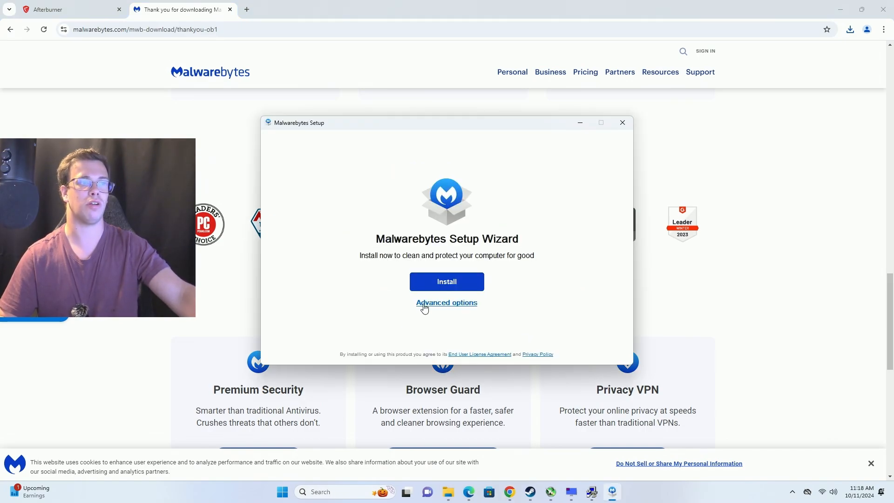
{"action": "left_click", "coordinate": [447, 302]}
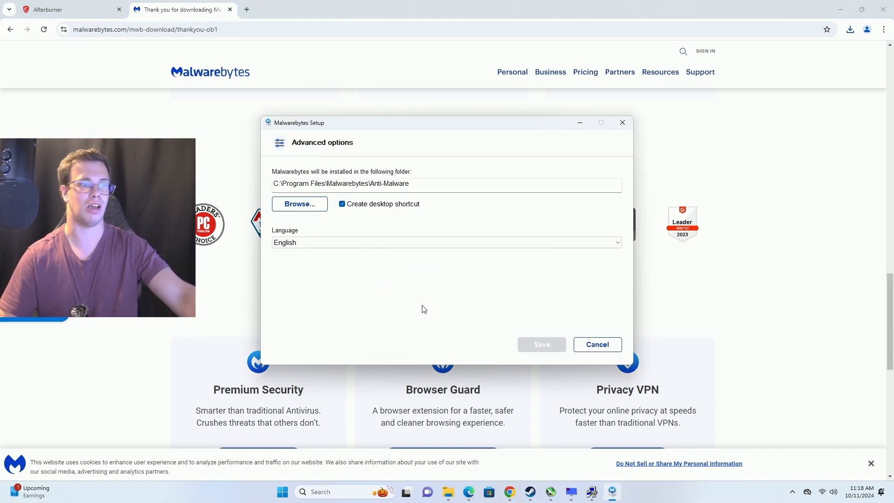